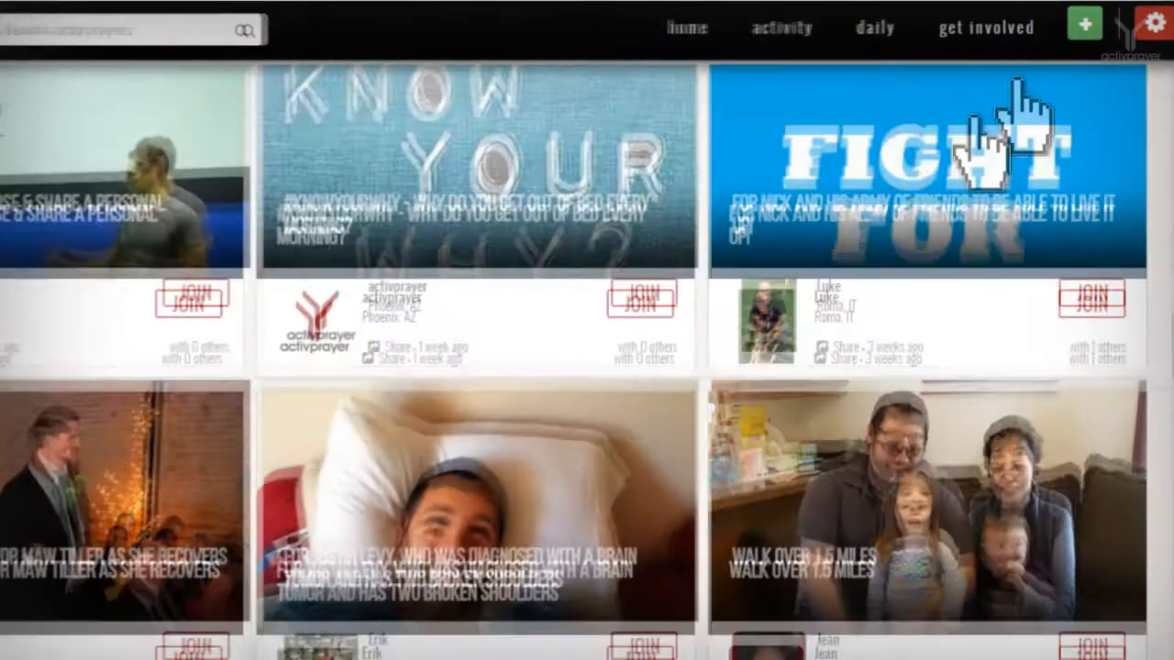
Step: Create the intention FOR MY WIFE, IDA dedicating doing the dishes tonight, with a note
{"action": "left_click", "coordinate": [1082, 24]}
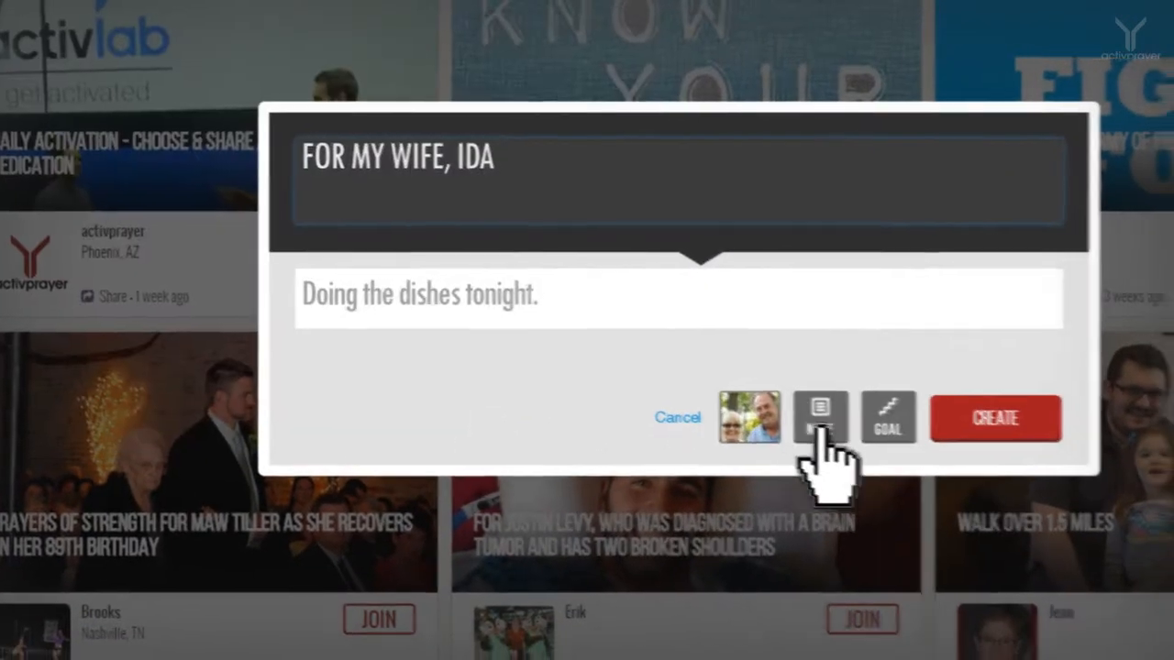
{"action": "left_click", "coordinate": [818, 418]}
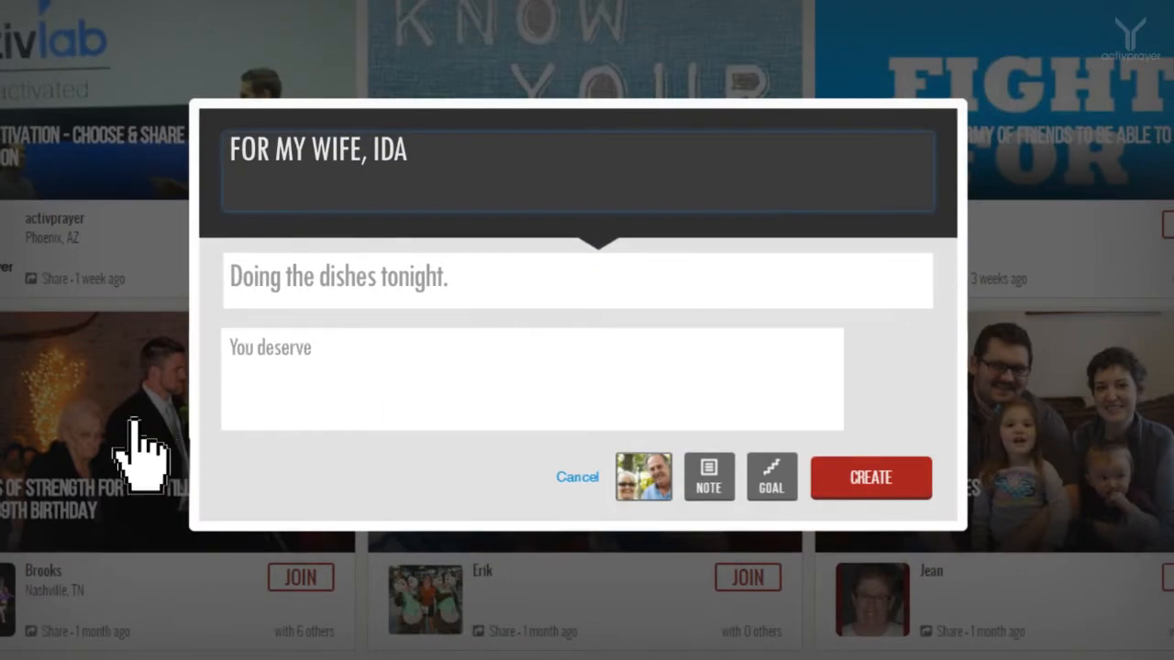
{"action": "left_click", "coordinate": [870, 477]}
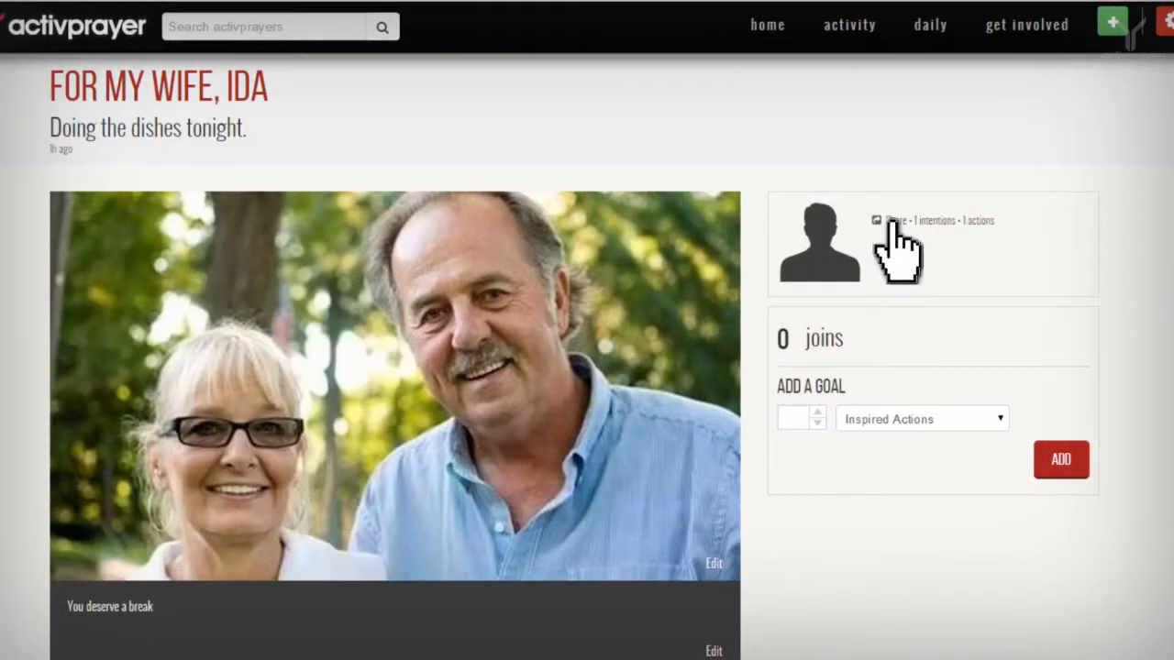
{"action": "left_click", "coordinate": [895, 220]}
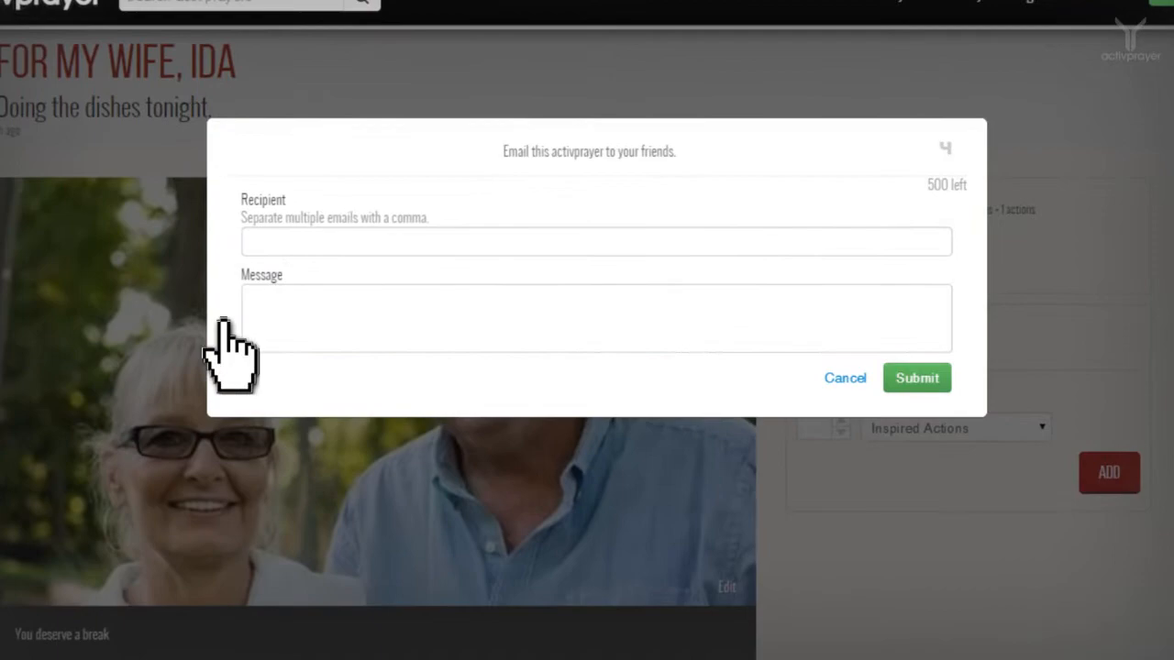
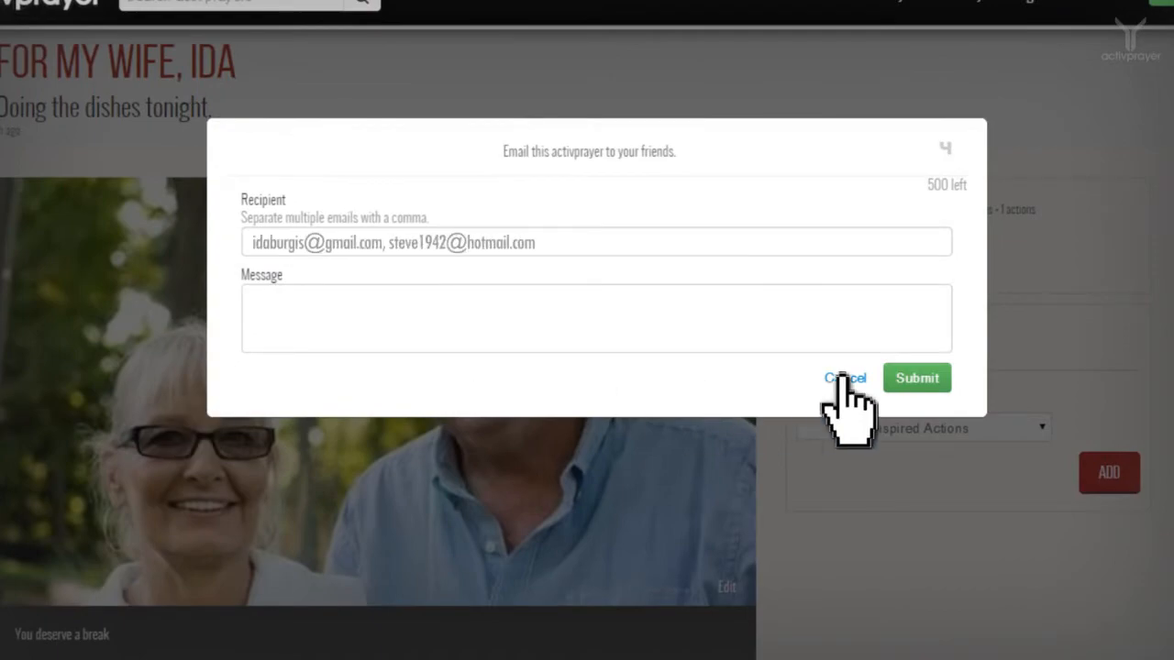
{"action": "left_click", "coordinate": [844, 378]}
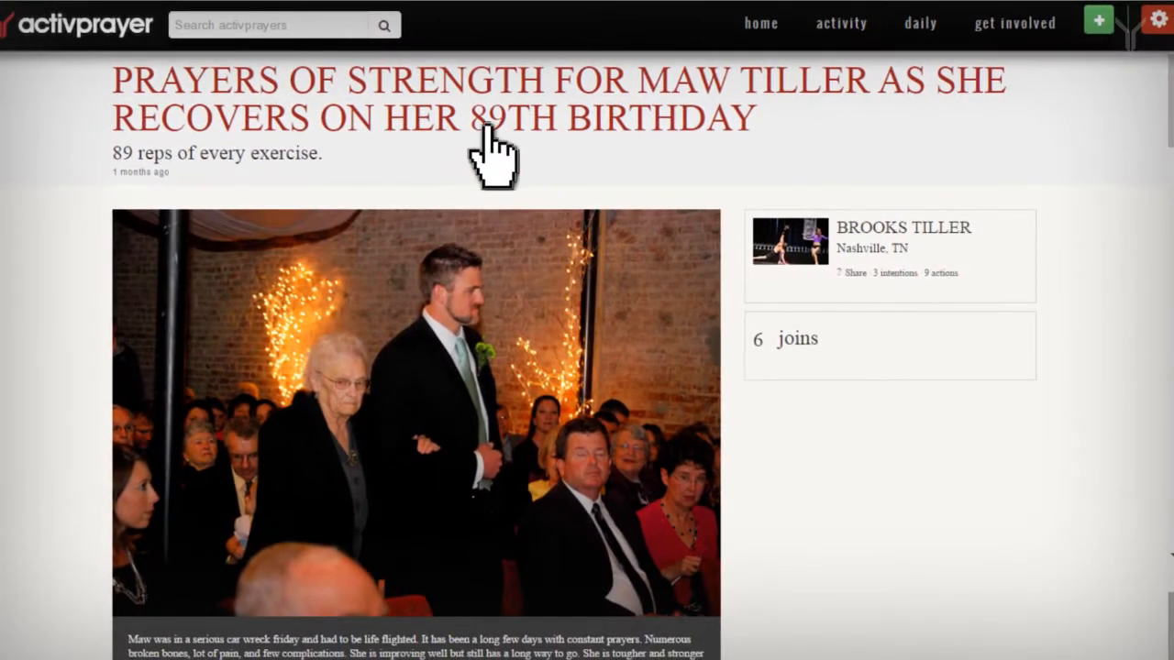
{"action": "scroll", "scroll_direction": "down", "scroll_amount": 3}
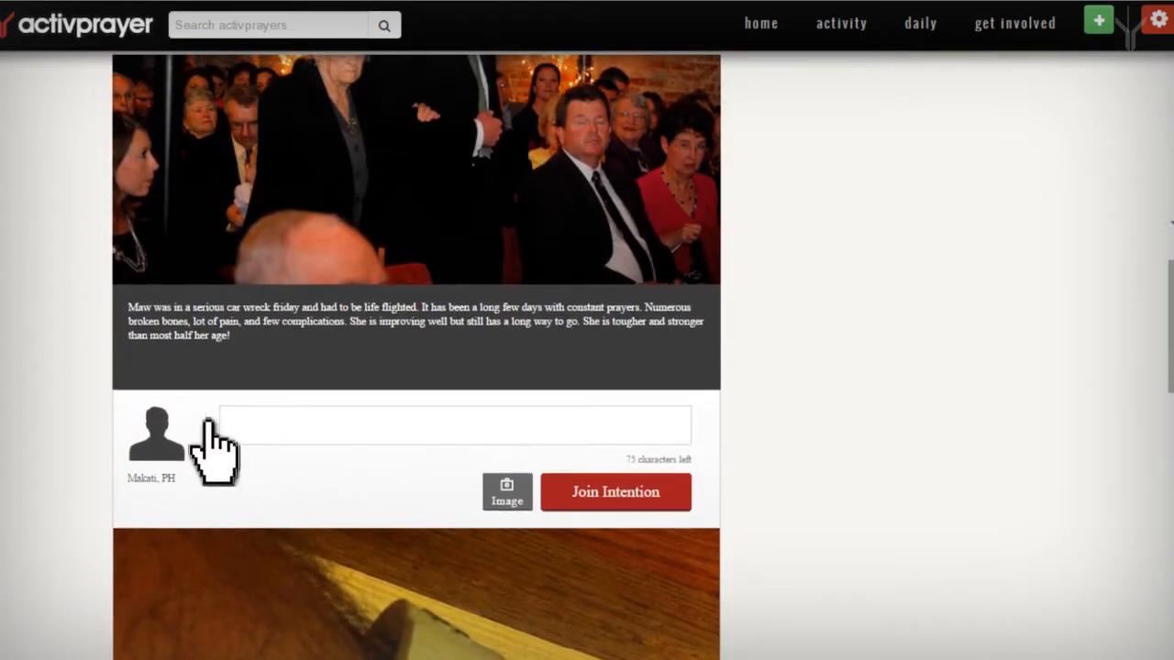
{"action": "type", "text": "89 Squats for MAW!"}
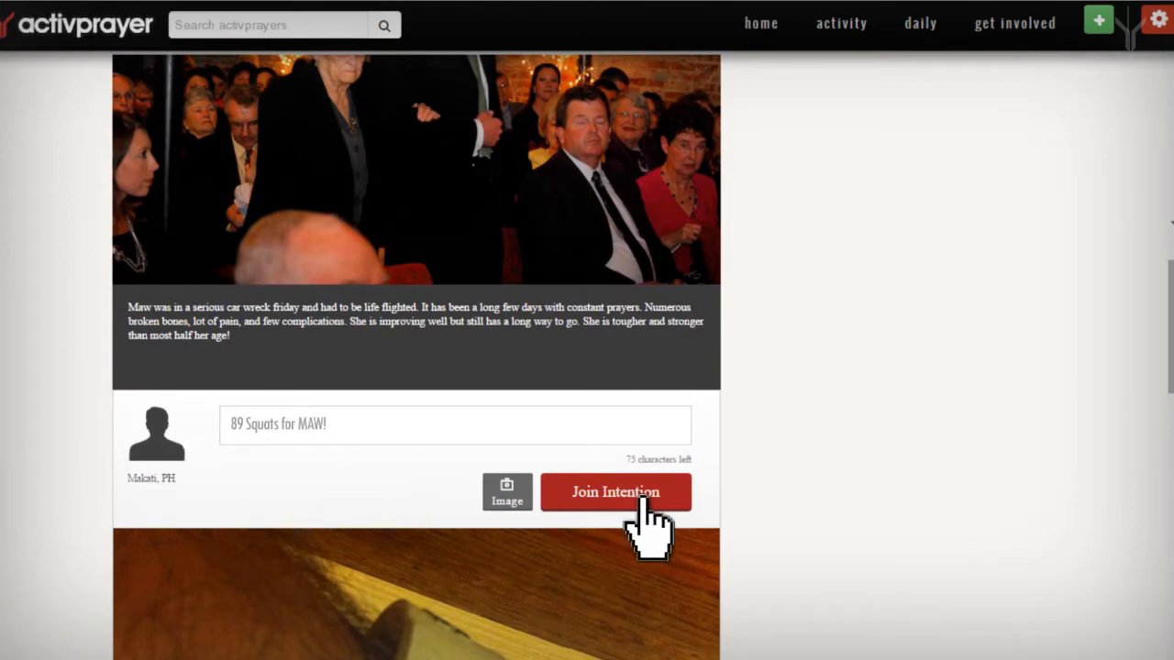
{"action": "left_click", "coordinate": [921, 22]}
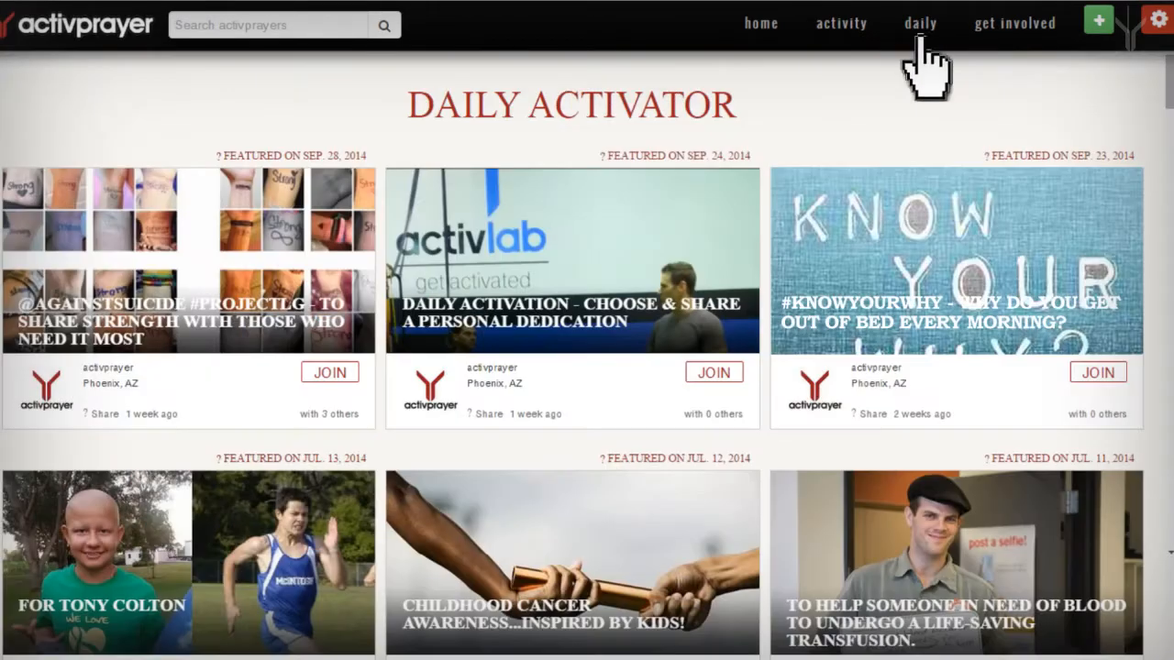
Step: Draft a new dedication titled CALLING MOM TONIGHT on the #KNOWYOURWHY intention
{"action": "left_click", "coordinate": [956, 261]}
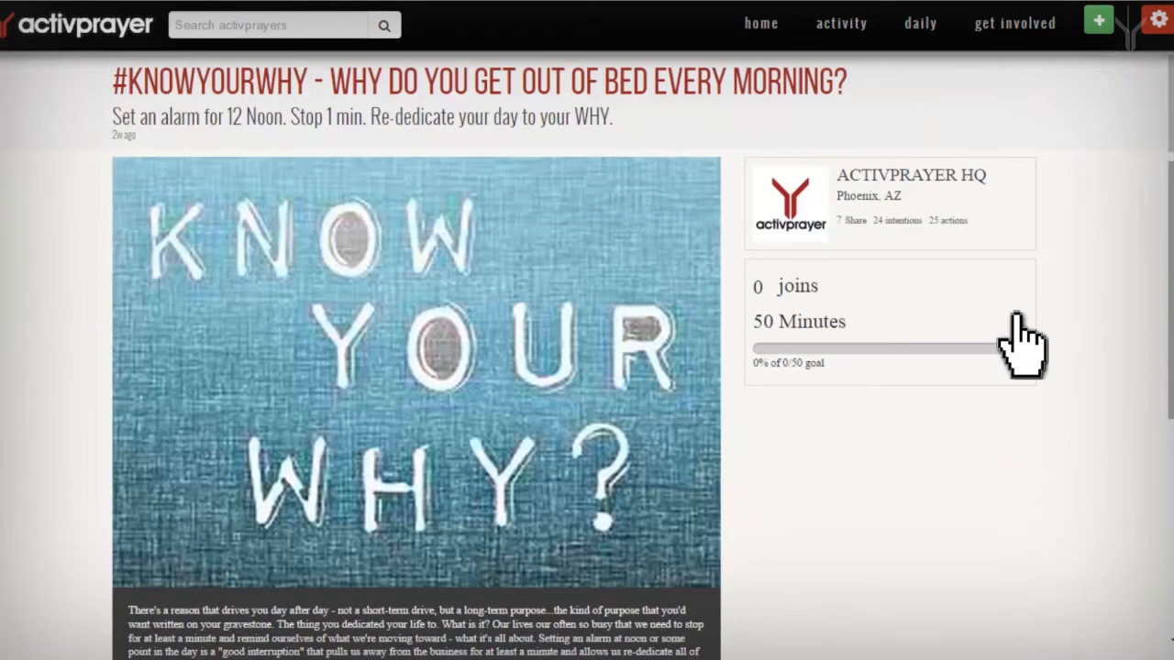
{"action": "scroll", "scroll_direction": "down", "scroll_amount": 3}
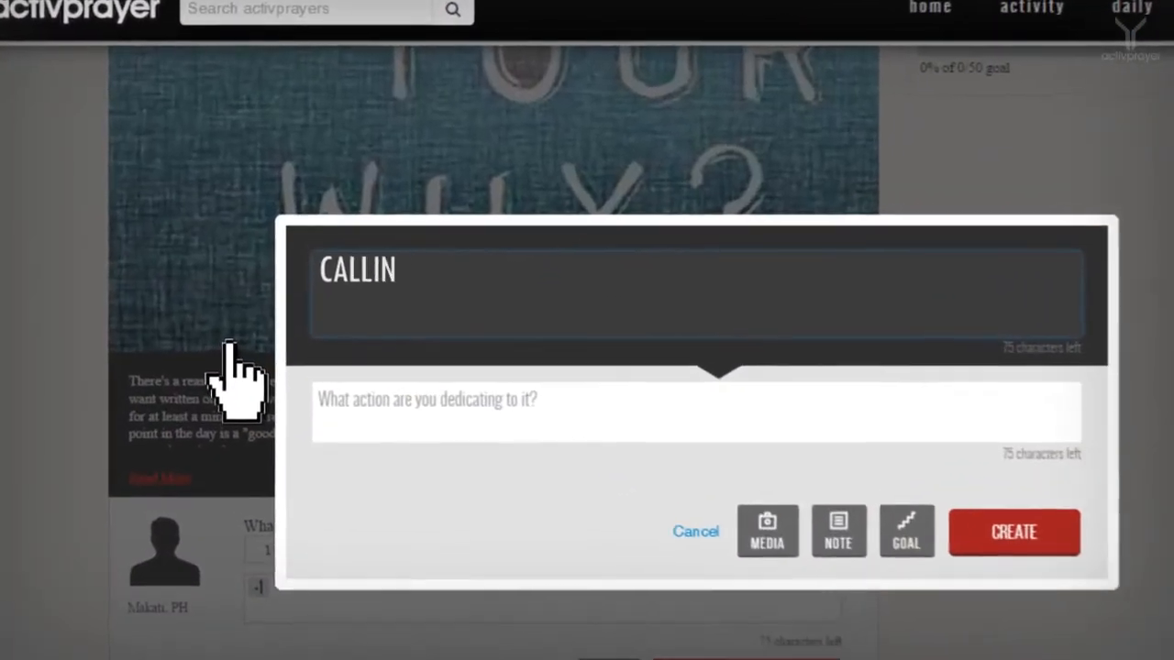
{"action": "type", "text": "G MOM TONIGHT"}
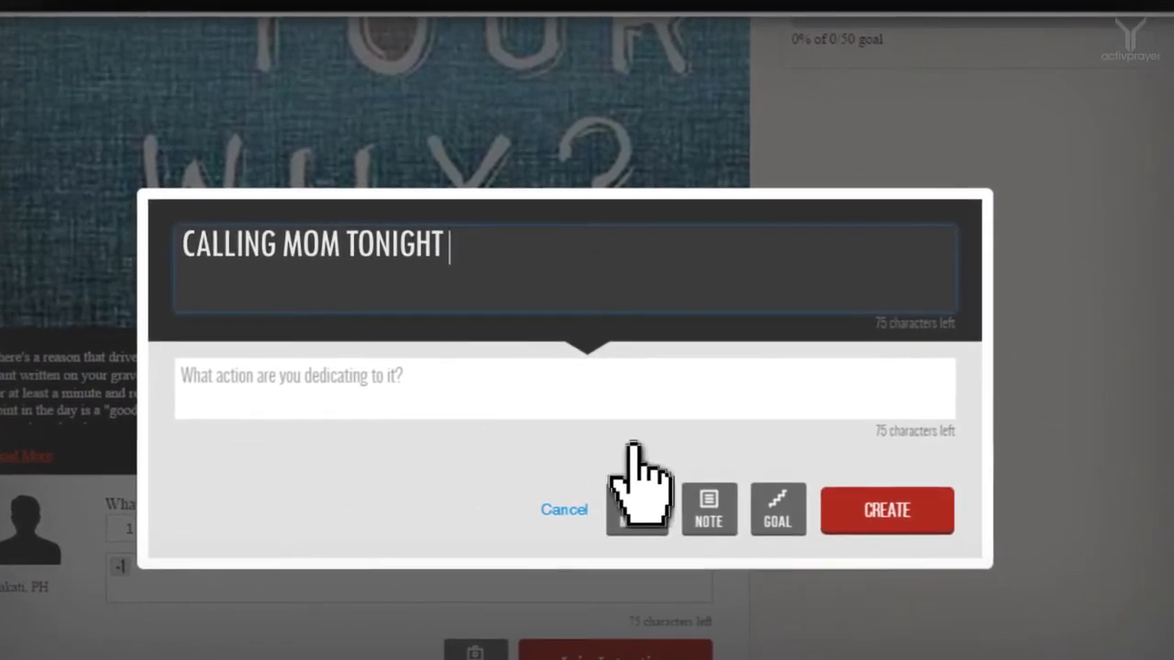